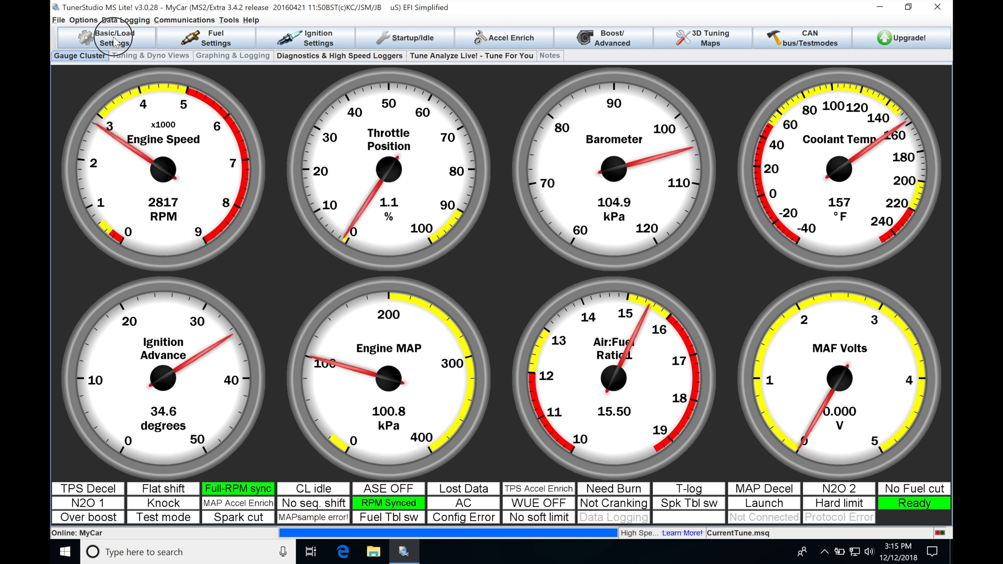
Show the Basic/Load Settings pages menu over the live gauge cluster
left_click(114, 38)
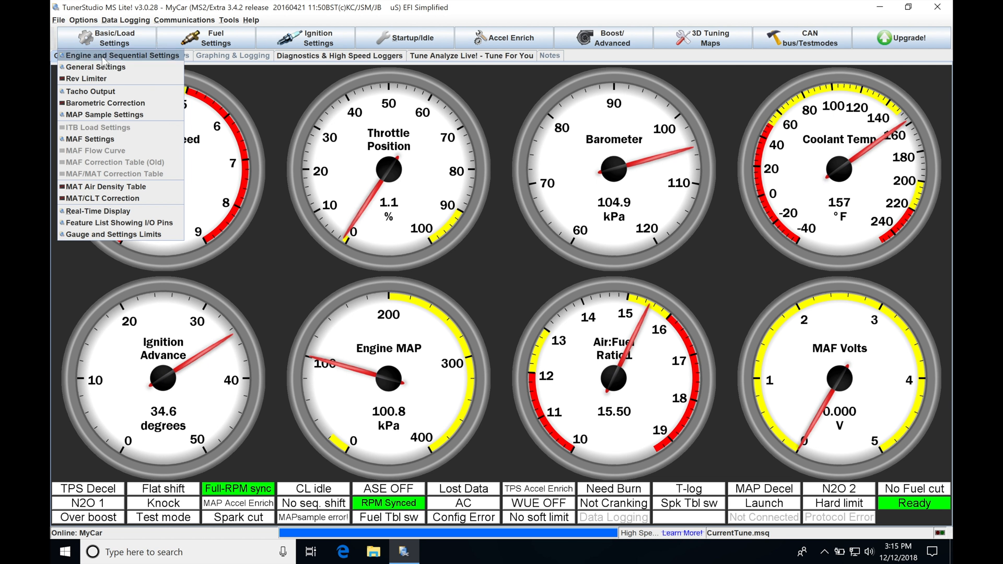
In Engine and Sequential Settings, set Control Algorithm to MAF and burn it to the controller
left_click(123, 56)
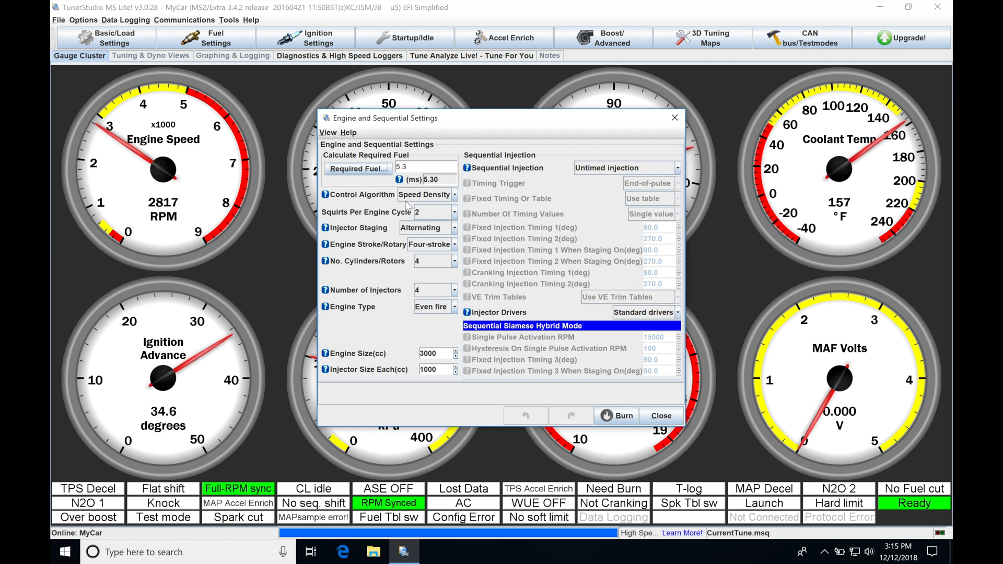
left_click(455, 194)
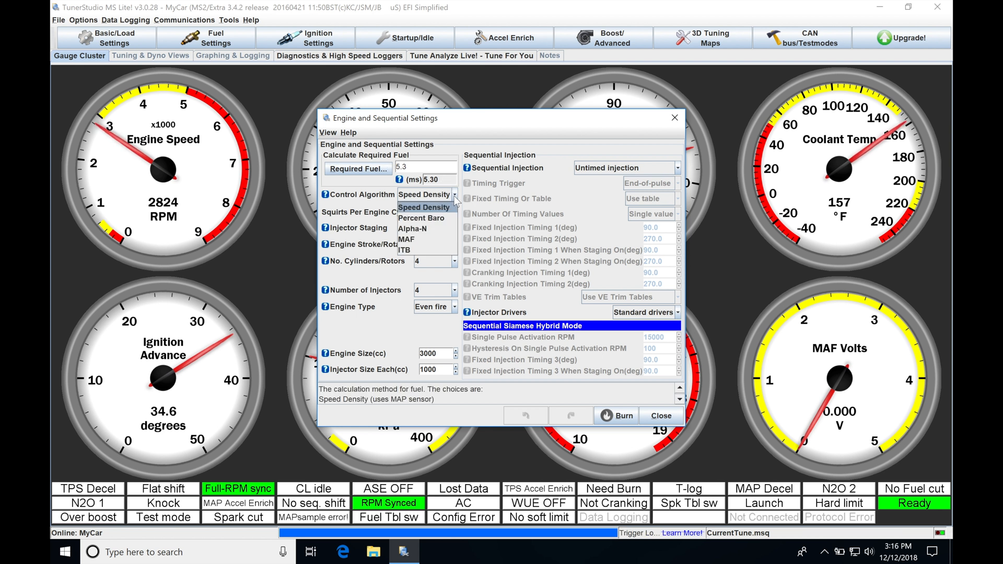
mouse_move(408, 239)
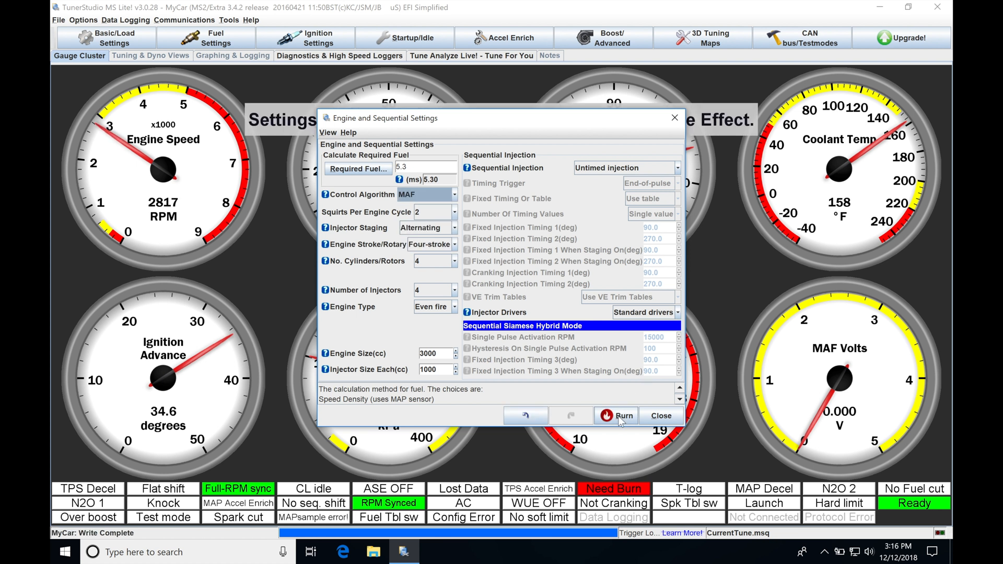
left_click(614, 416)
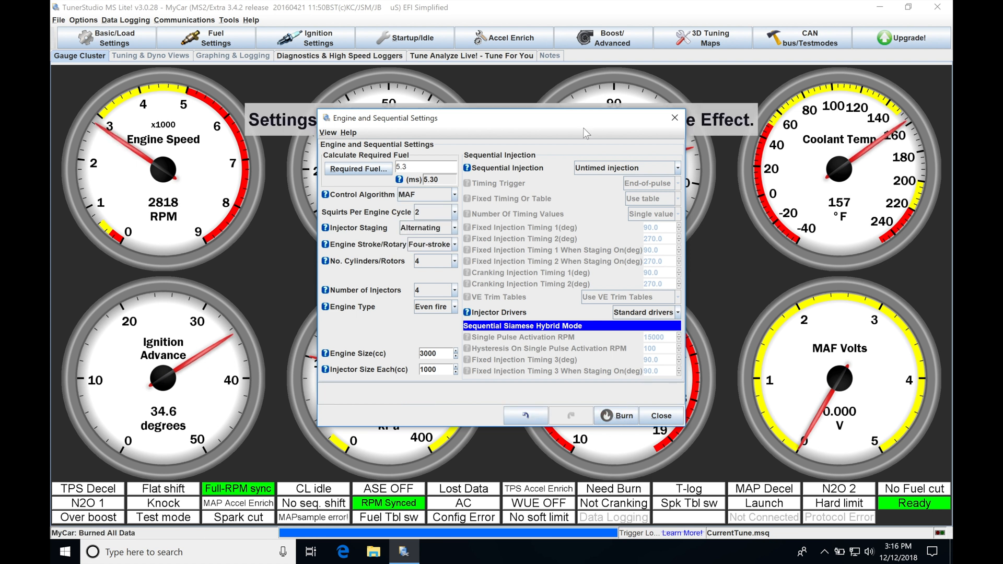
left_click(659, 415)
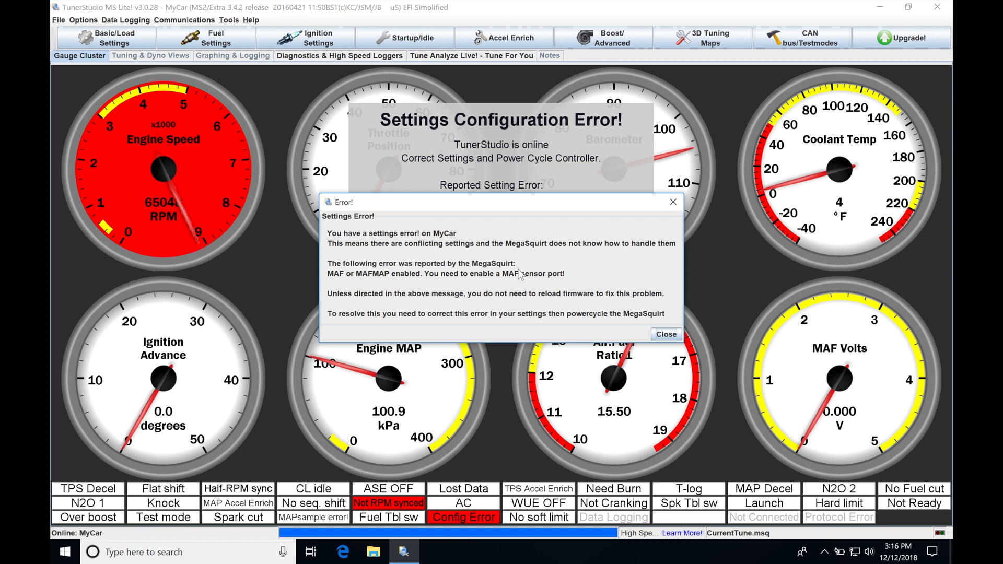
mouse_move(351, 286)
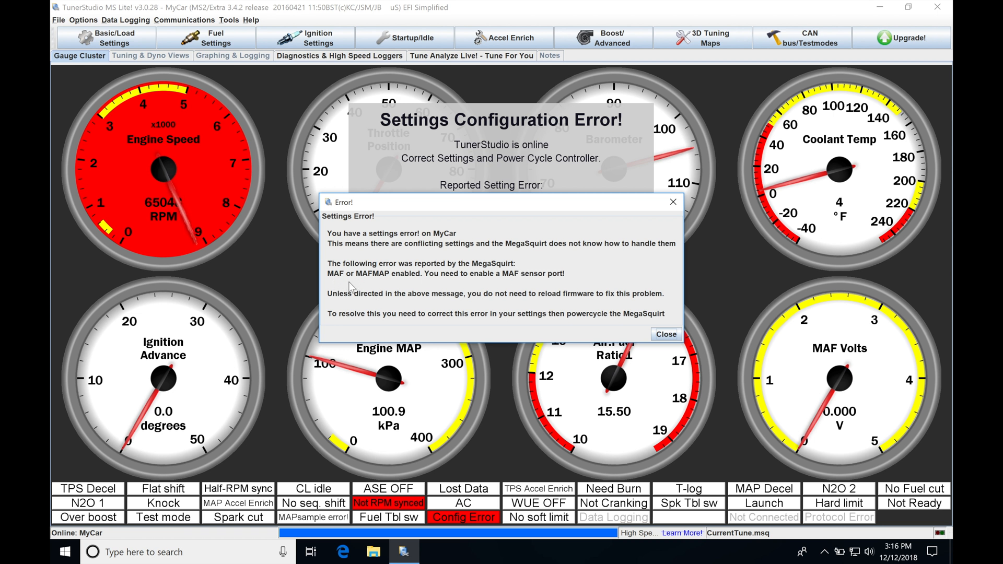
mouse_move(440, 284)
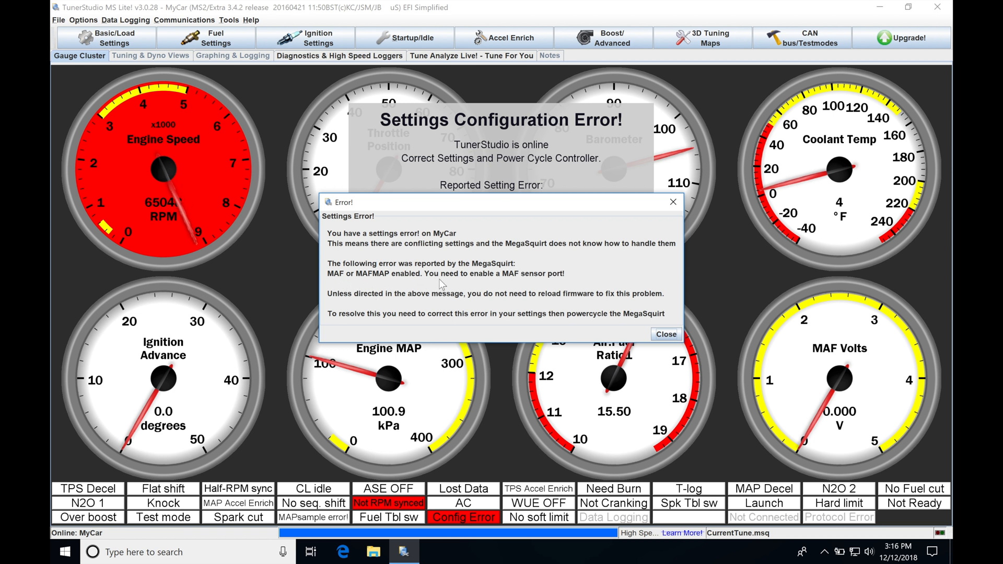